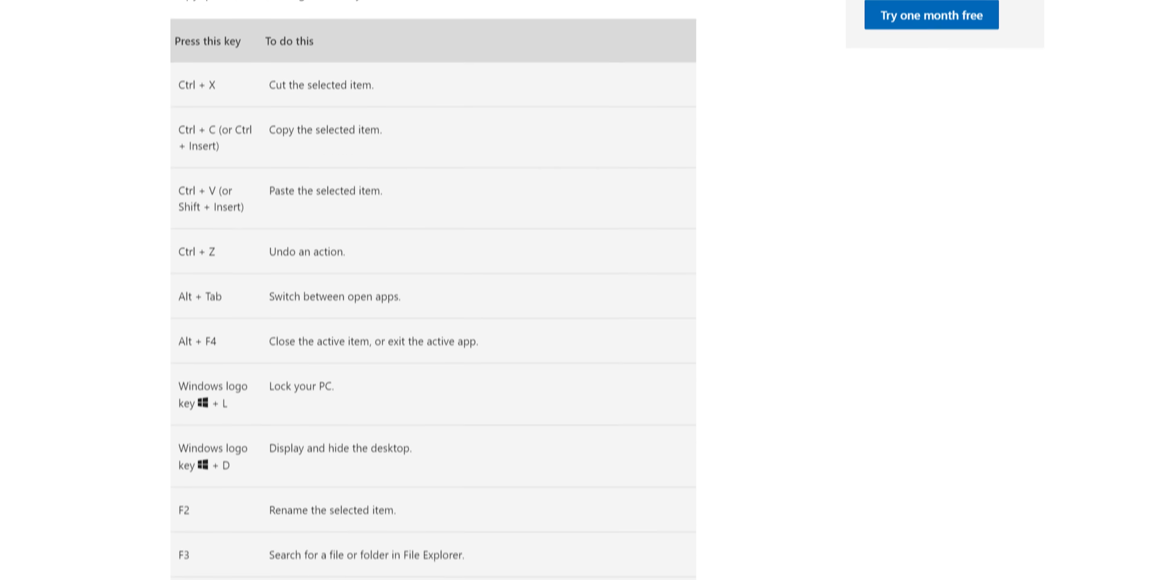
Step: Scroll the shortcuts page down to the Settings table, then show the desktop
{"action": "scroll", "scroll_direction": "down", "scroll_amount": 3}
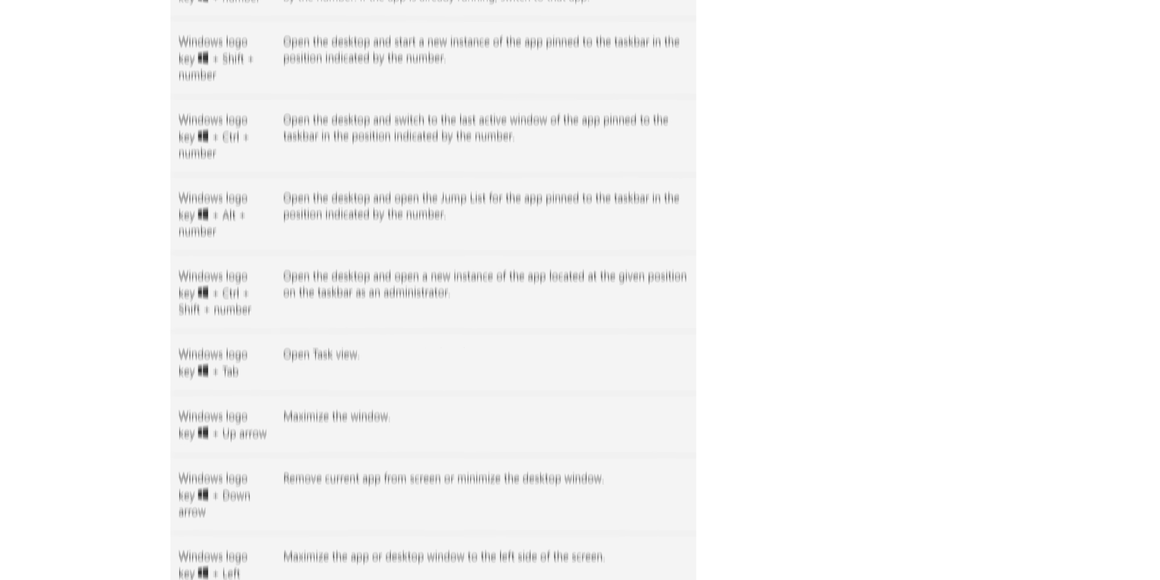
{"action": "scroll", "scroll_direction": "down", "scroll_amount": 3}
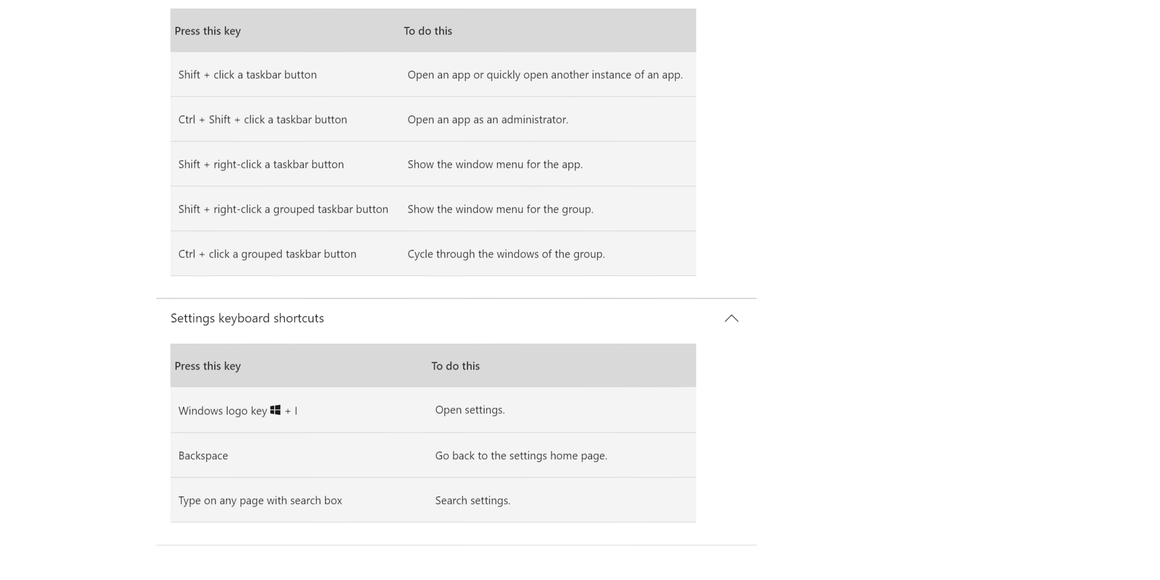
{"action": "key", "text": "win"}
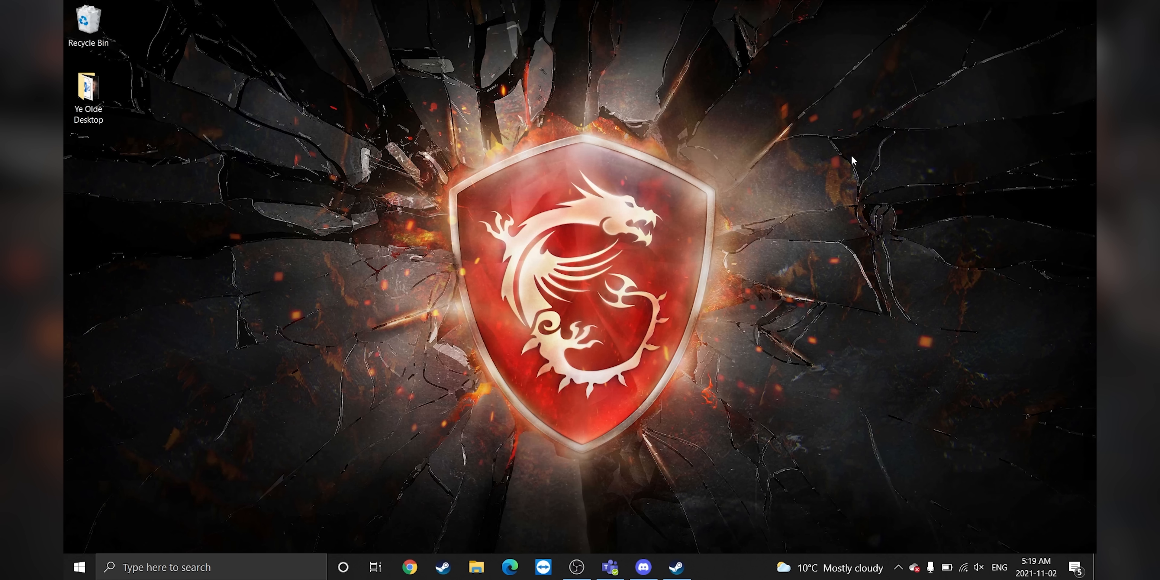
Step: Bring up Task Manager and select the OBS Studio process in the Apps list
{"action": "key", "text": "win+i"}
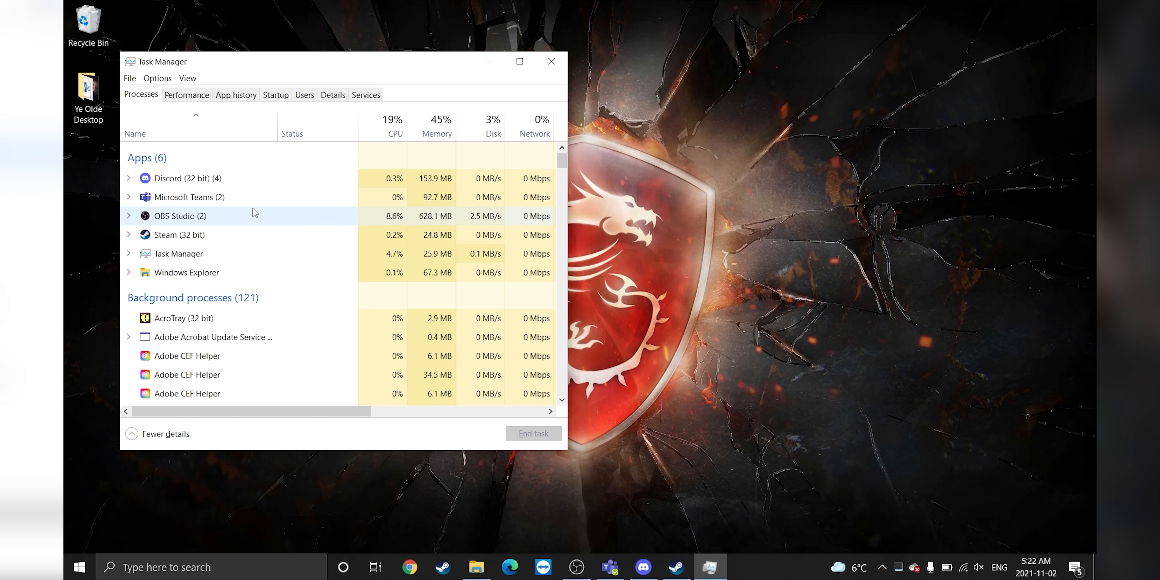
{"action": "left_click", "coordinate": [550, 61]}
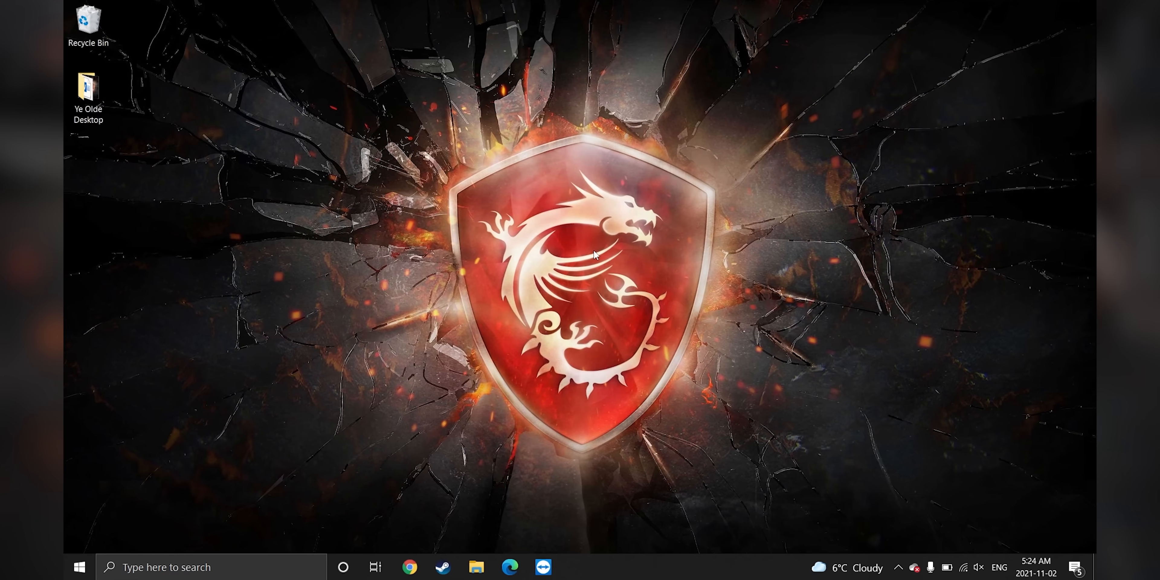
{"action": "mouse_move", "coordinate": [528, 452]}
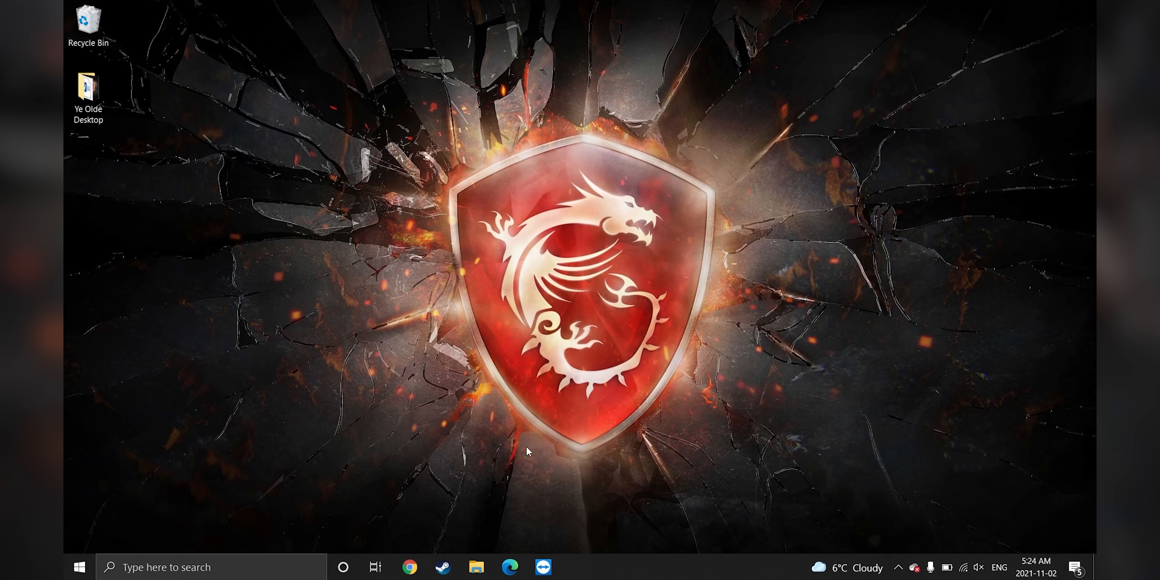
{"action": "key", "text": "Win"}
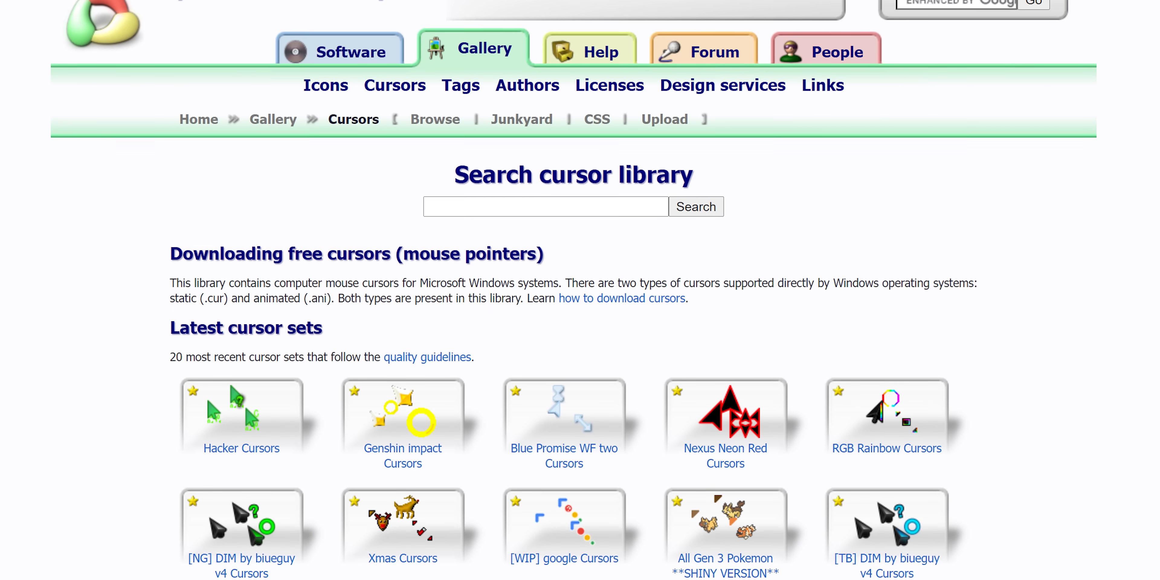
Step: Scroll through the Latest cursor sets in the RW Designer gallery
{"action": "scroll", "scroll_direction": "down", "scroll_amount": 3}
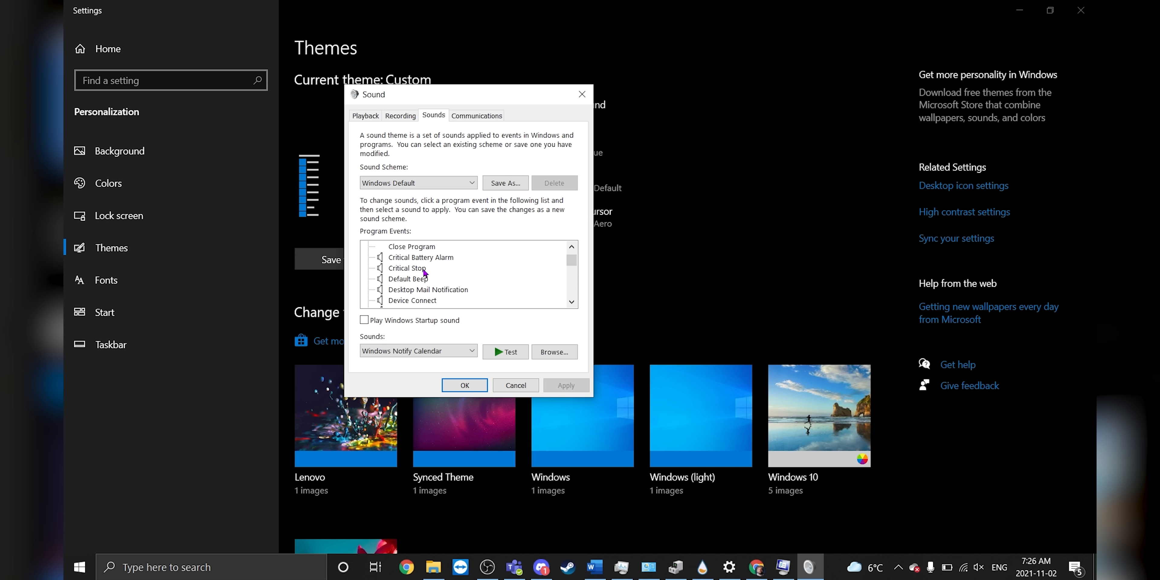
Step: Select the Critical Stop program event to change its sound
{"action": "left_click", "coordinate": [111, 344]}
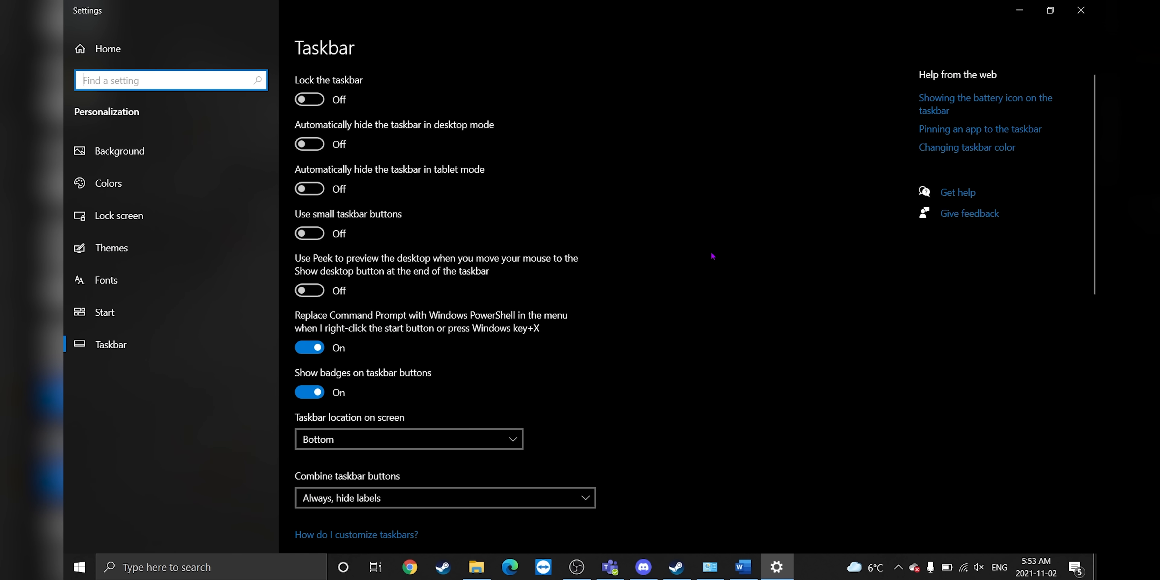
{"action": "mouse_move", "coordinate": [309, 144]}
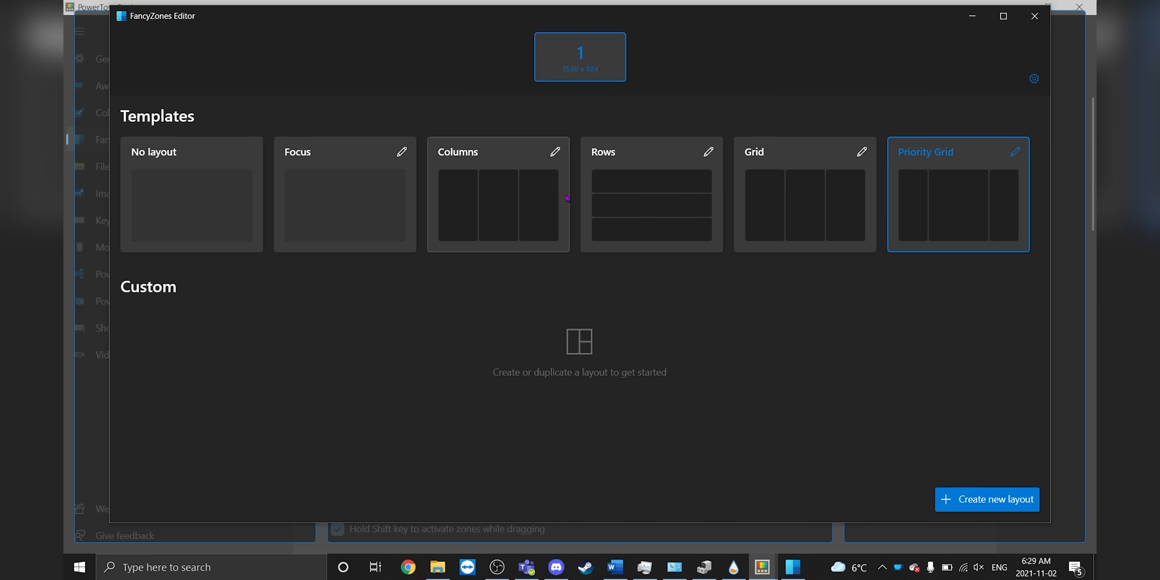
Step: Choose a zone layout template in the FancyZones editor
{"action": "left_click", "coordinate": [804, 194]}
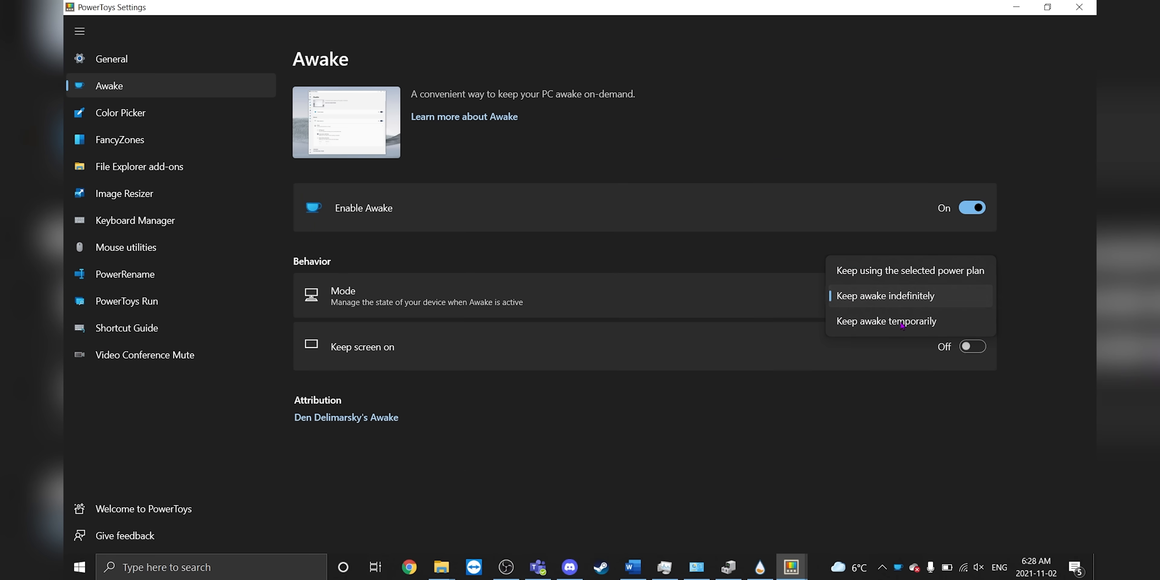
Step: Set Awake to keep awake temporarily, then pick A as the key to remap
{"action": "left_click", "coordinate": [885, 320]}
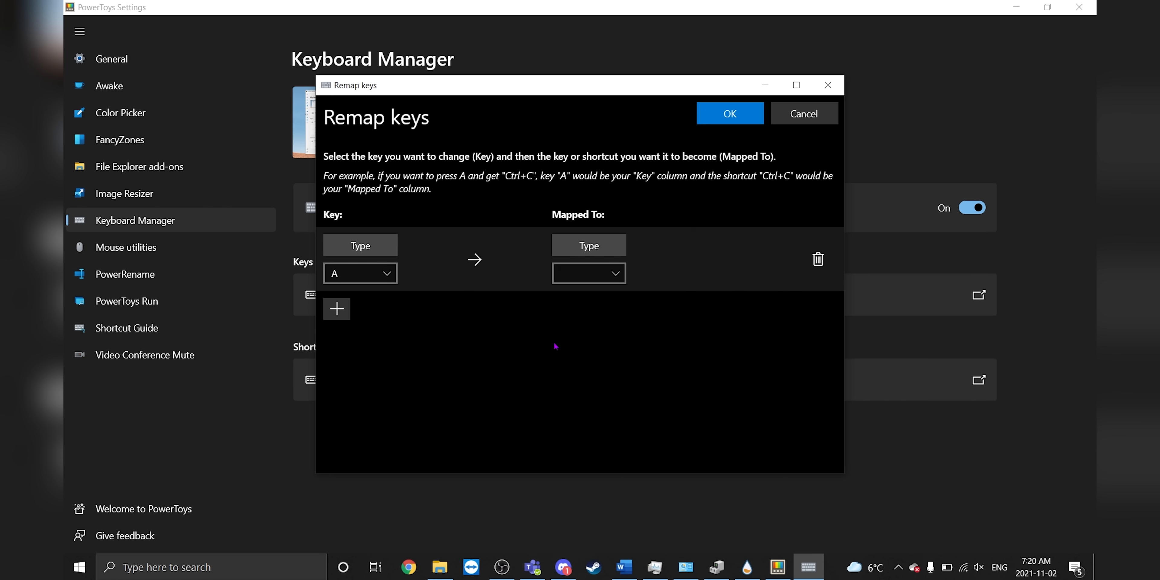
{"action": "left_click", "coordinate": [588, 274]}
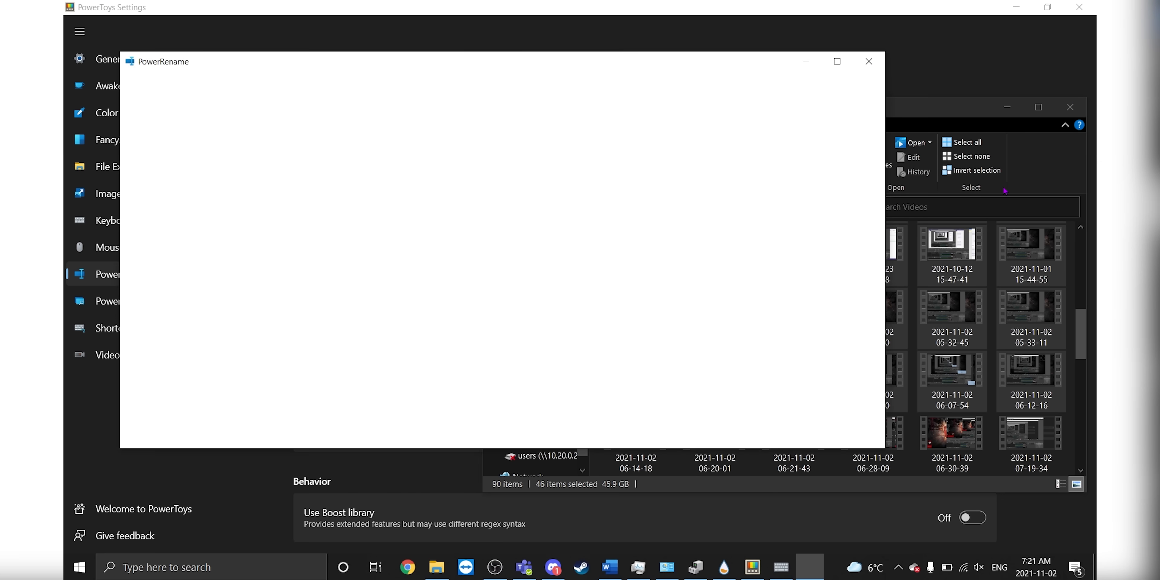
Step: Search for '2021' and replace it with 'Please delete me' in PowerRename
{"action": "type", "text": "2021"}
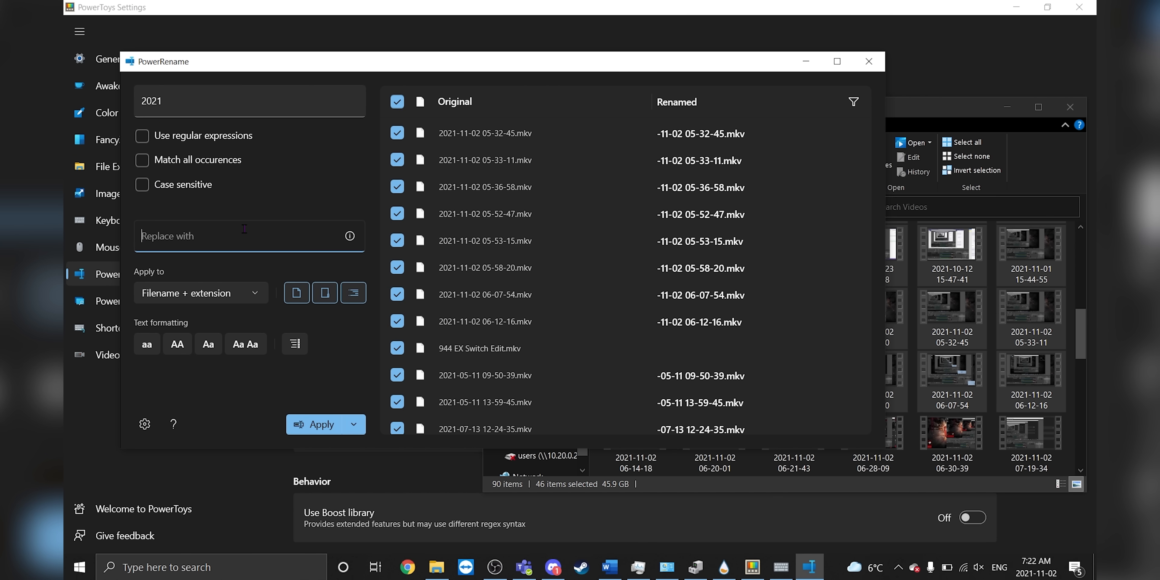
{"action": "type", "text": "Please delete me"}
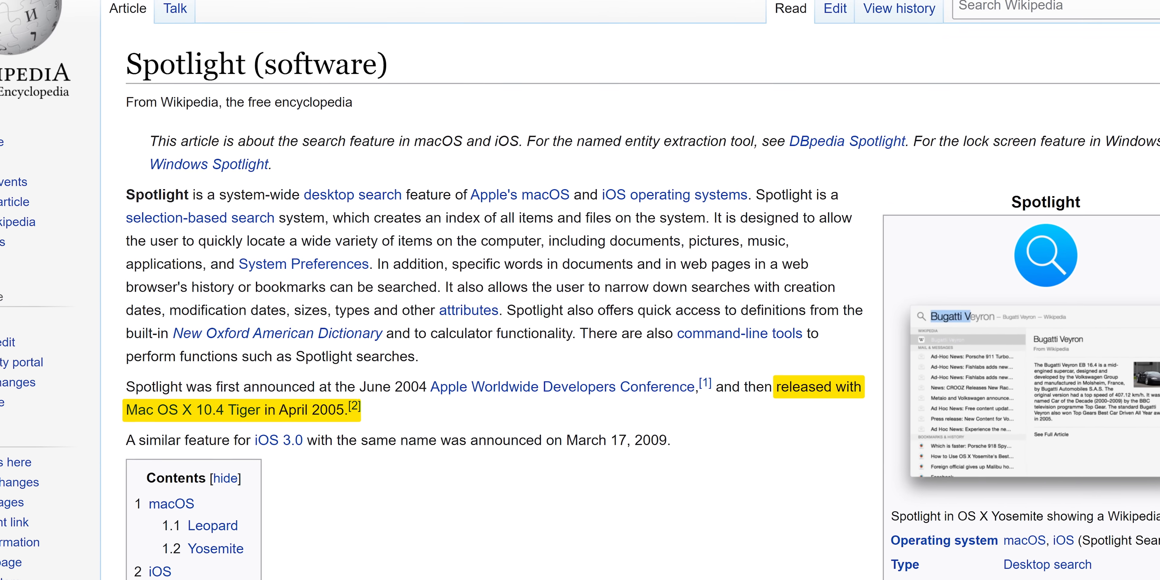
{"action": "scroll", "scroll_direction": "down", "scroll_amount": 3}
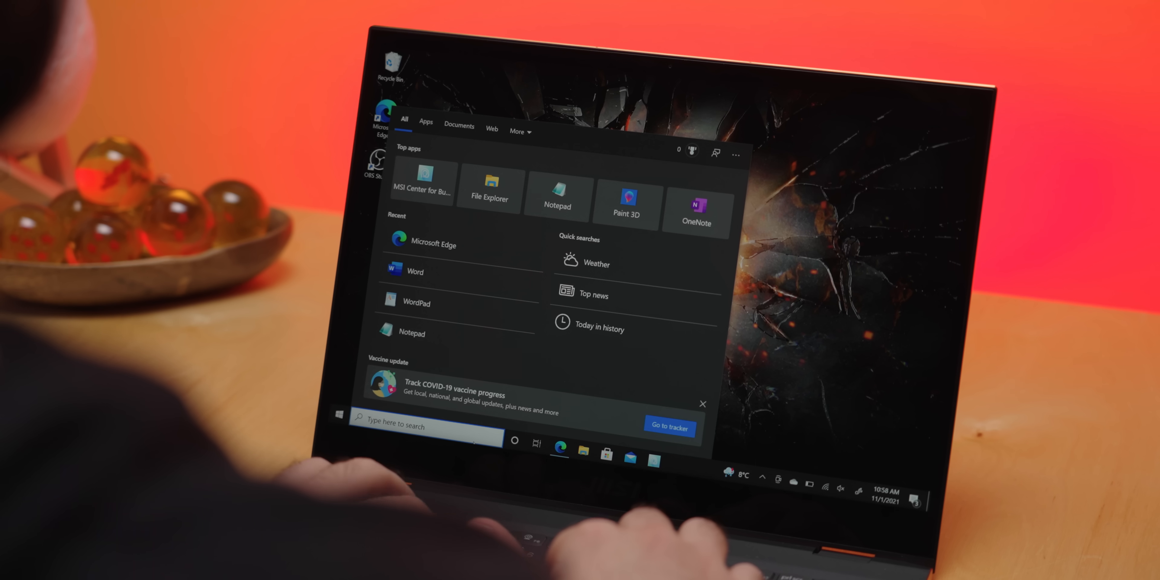
Step: Search for 'EXPLORER' and open File Explorer from the results
{"action": "type", "text": "EXPLORER"}
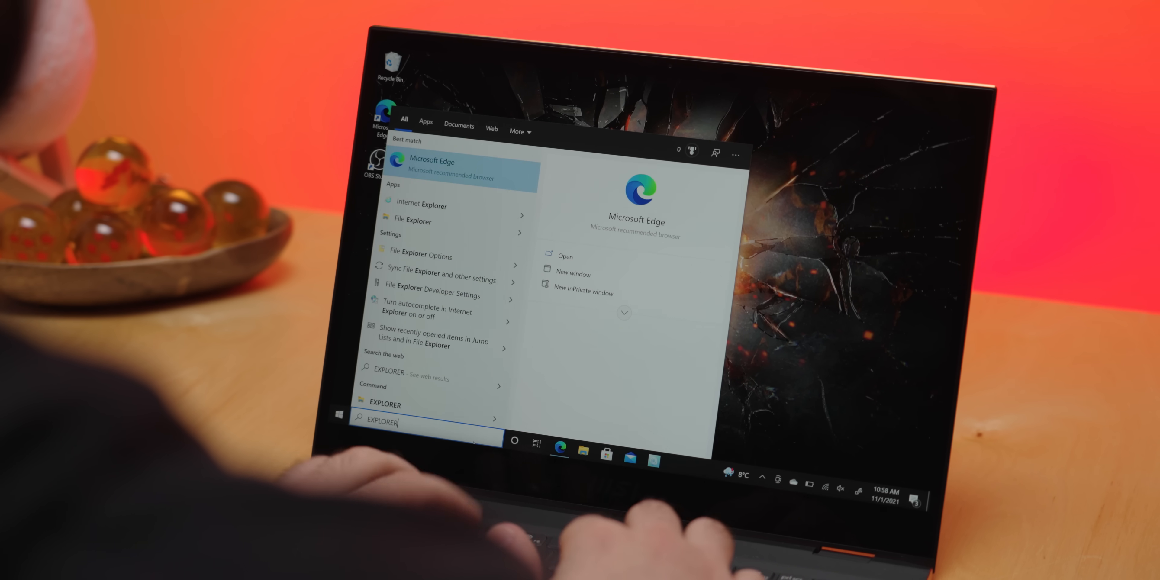
{"action": "left_click", "coordinate": [431, 161]}
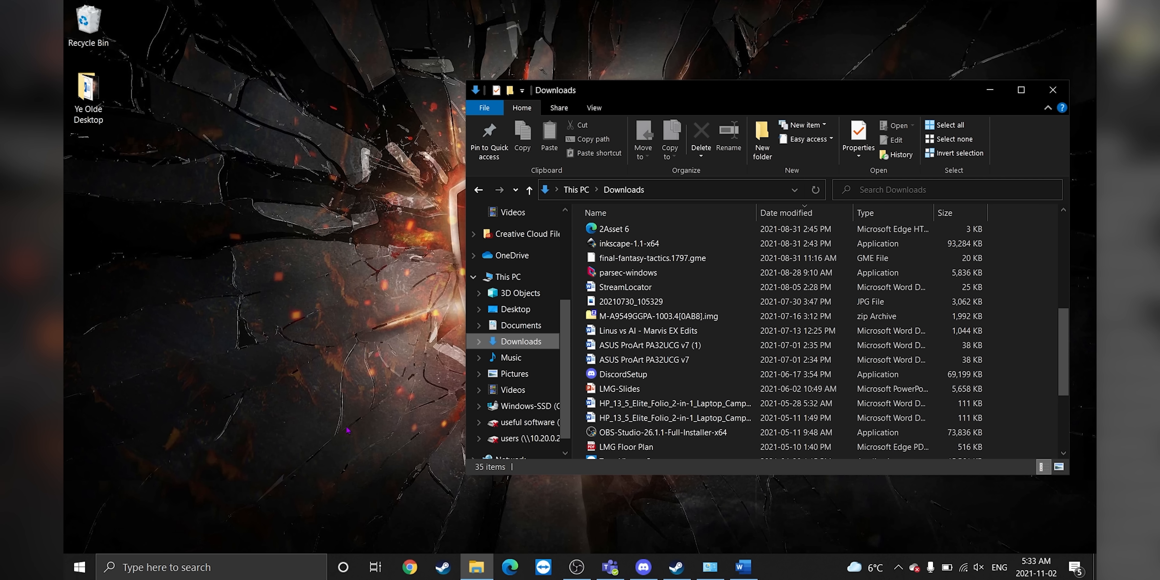
Step: Search the taskbar for 'discord setup'
{"action": "left_click", "coordinate": [79, 567]}
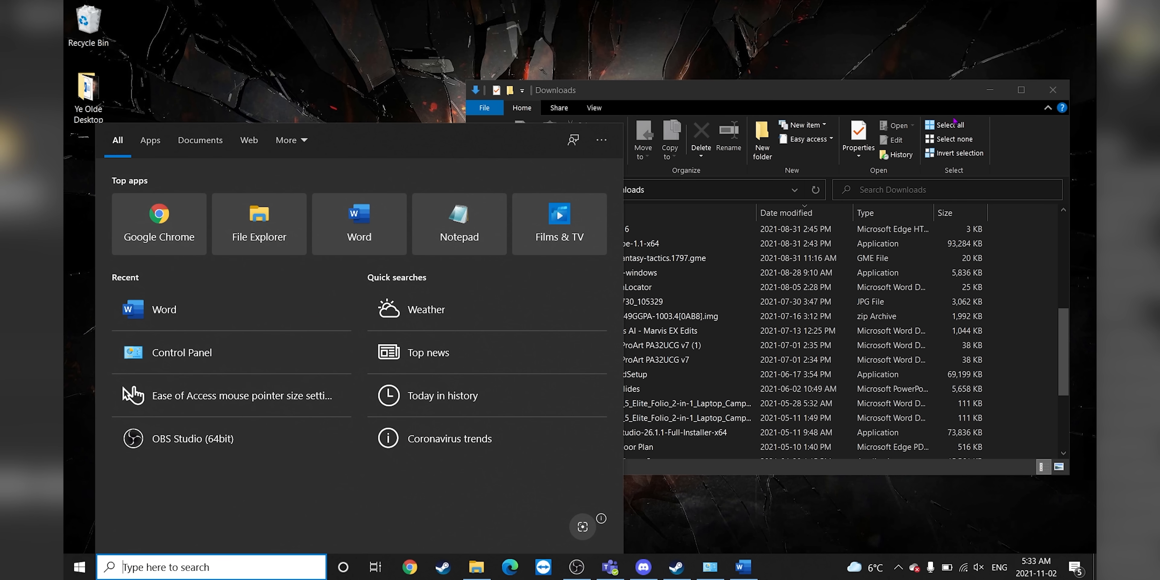
{"action": "type", "text": "discord setup"}
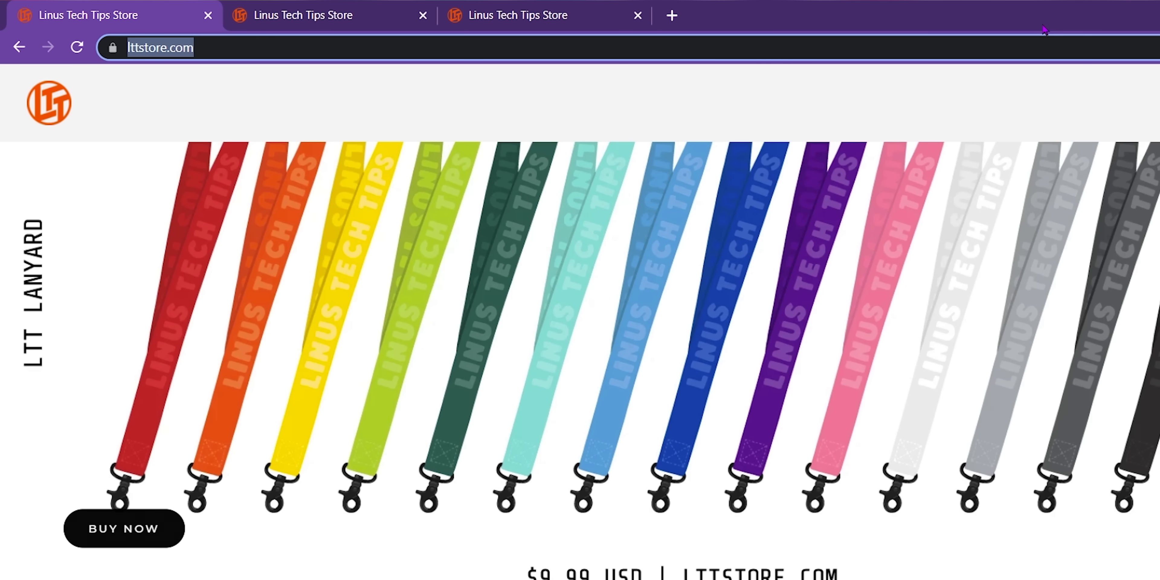
Step: Click into the Chrome address bar with the LTT Store tabs open
{"action": "left_click", "coordinate": [637, 15]}
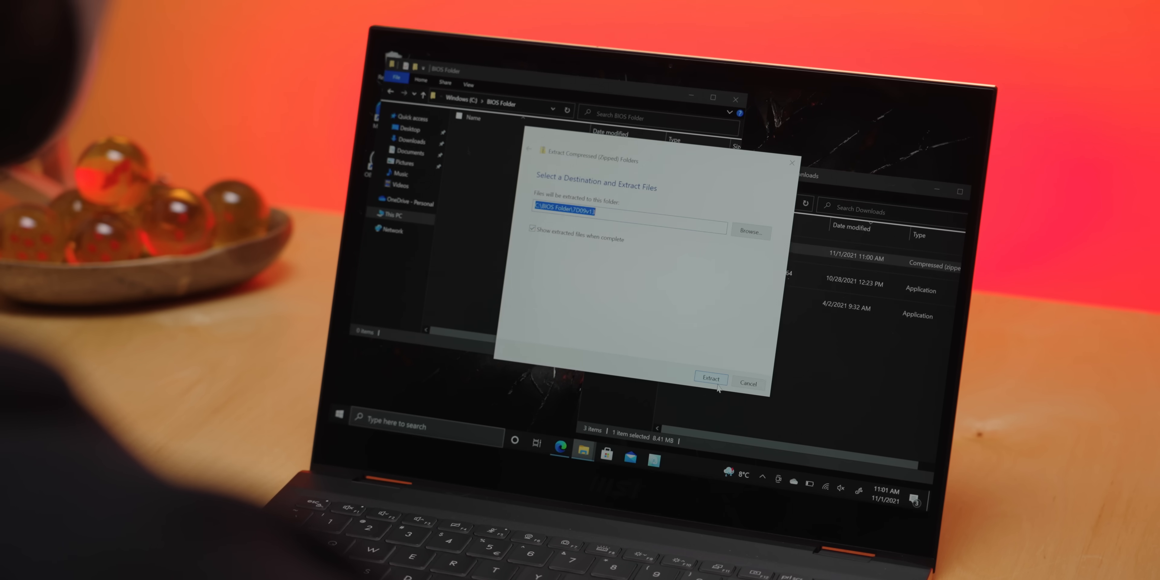
Step: Extract the zipped BIOS files to the default destination folder
{"action": "left_click", "coordinate": [711, 380]}
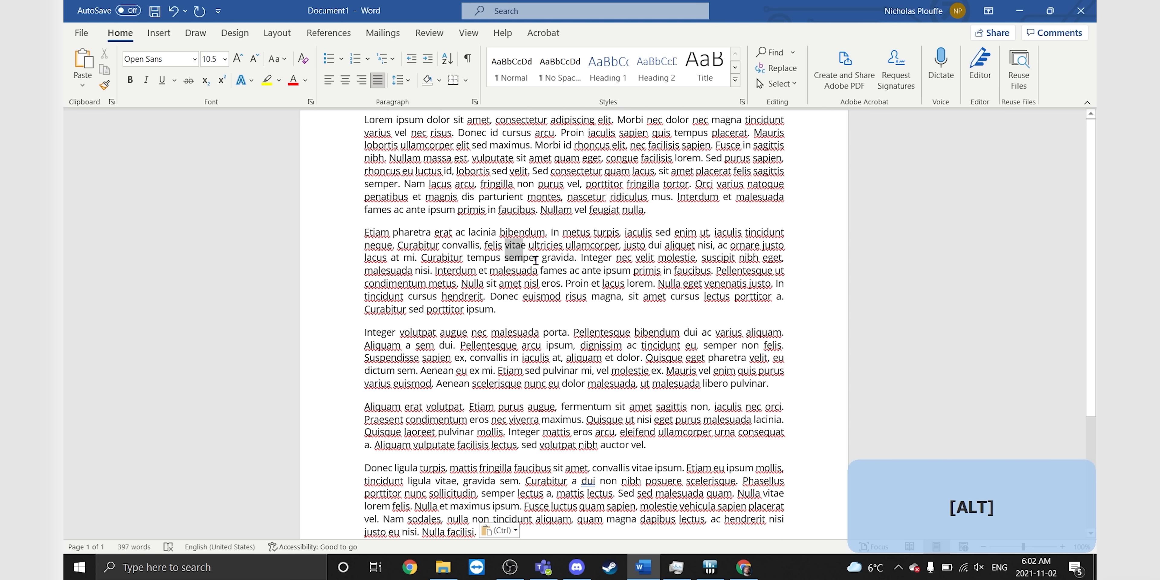
Step: Alt-drag a rectangular text block, then select the whole longer two-line paragraph
{"action": "left_click_drag", "start_coordinate": [503, 245], "coordinate": [563, 296]}
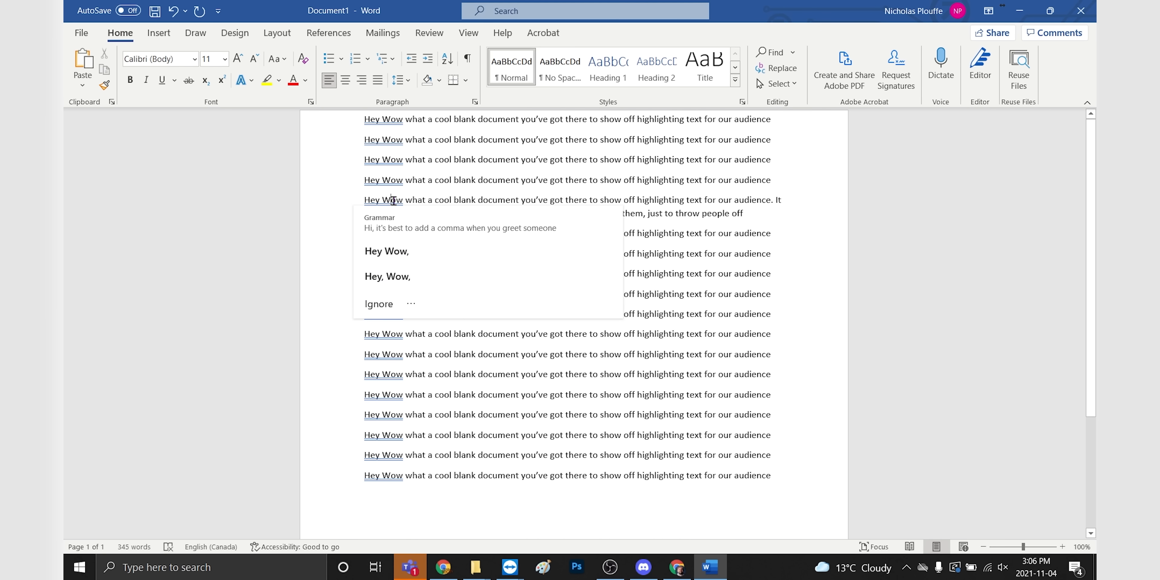
{"action": "triple_click", "coordinate": [518, 200]}
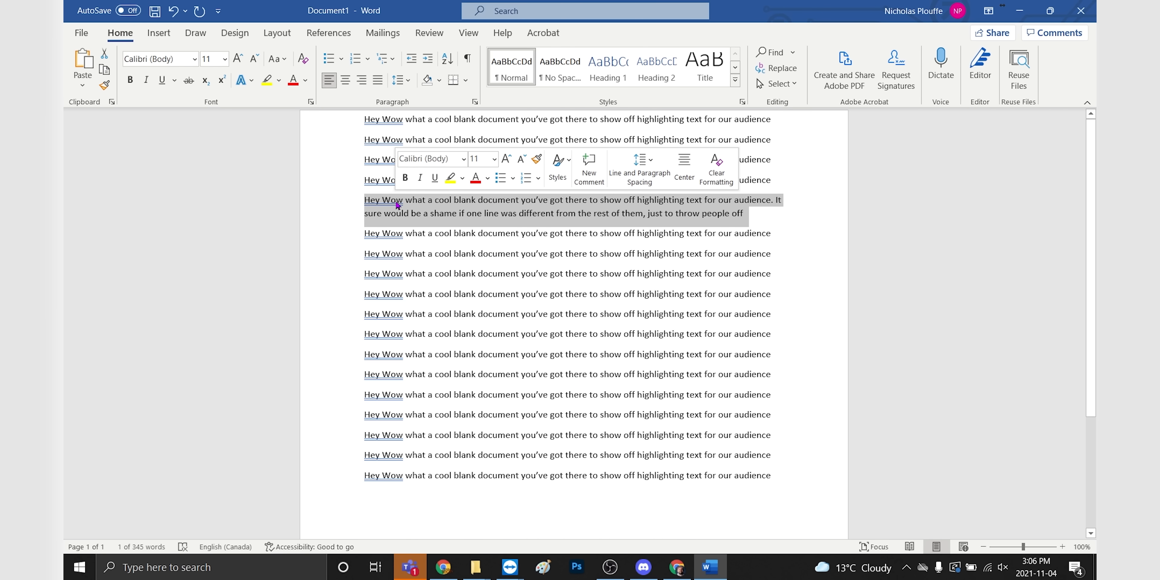